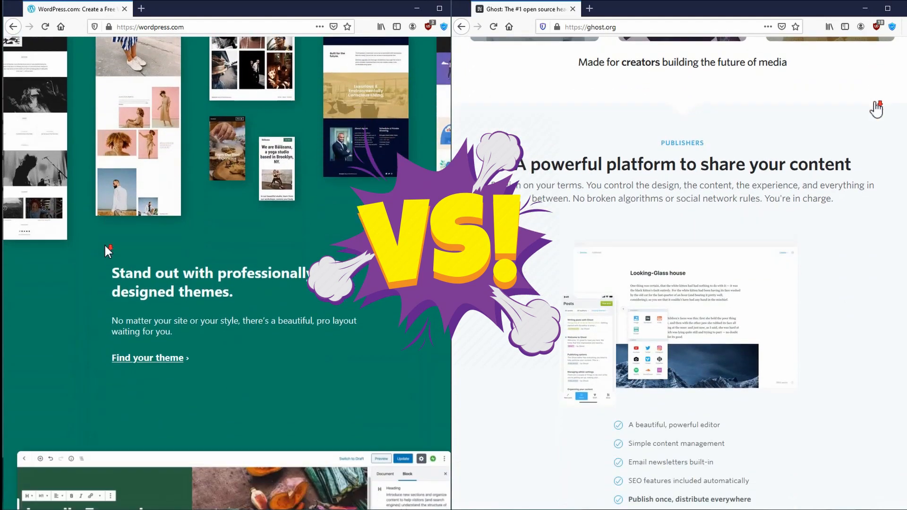
Step: Scroll through the WordPress.com and Ghost.org homepages side by side
scroll("down", 3)
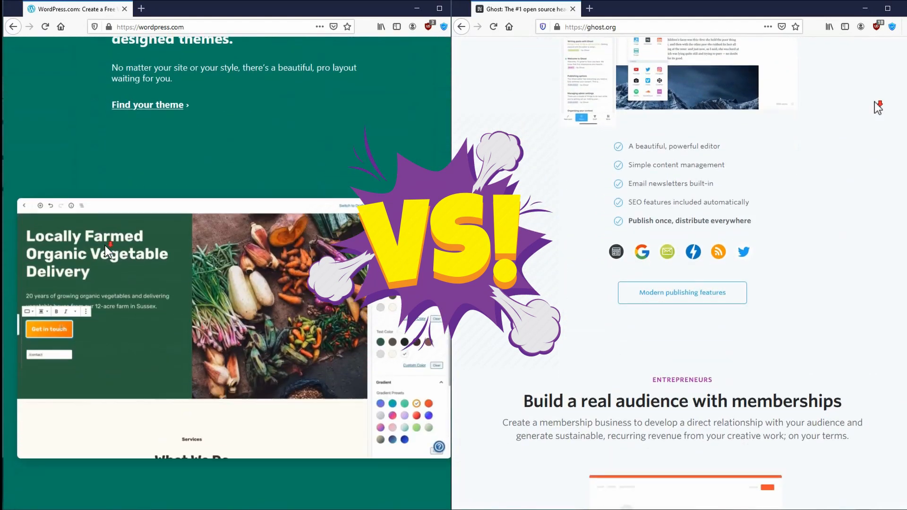
scroll("down", 3)
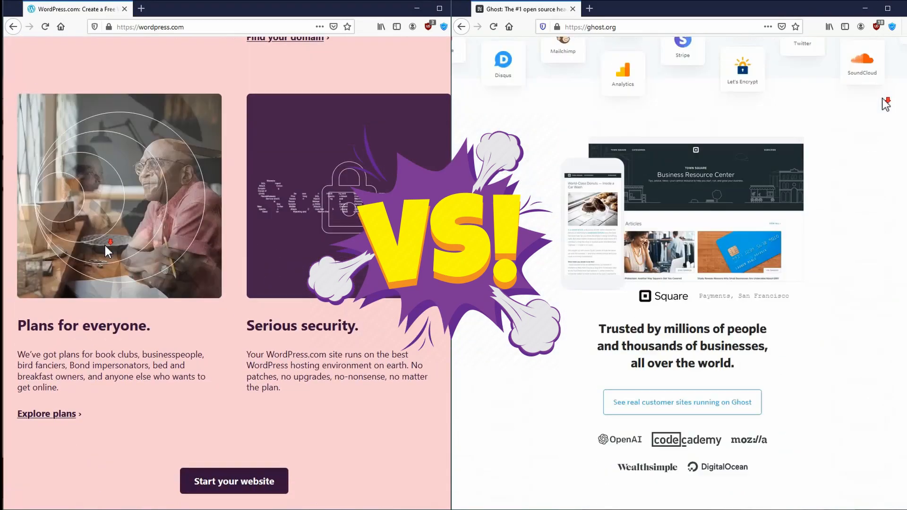
scroll("down", 3)
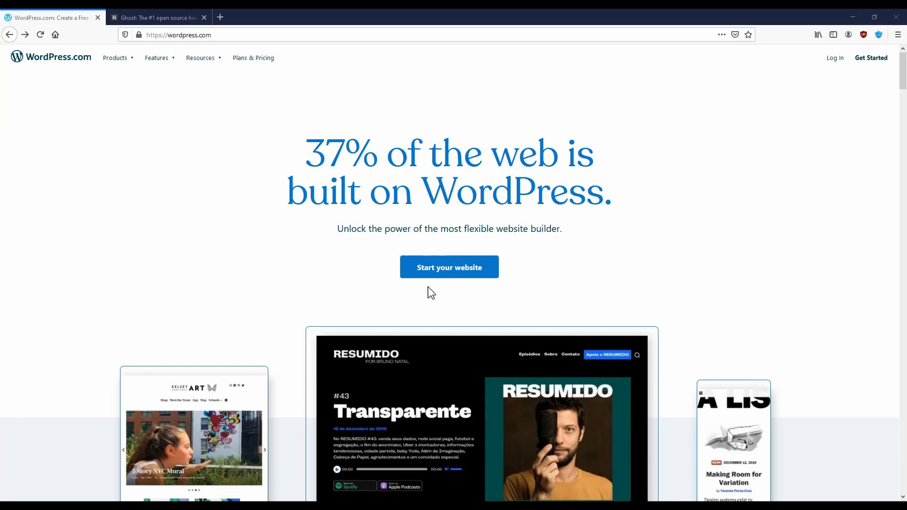
Step: Bring the Ghost.org homepage tab to the front
left_click(157, 18)
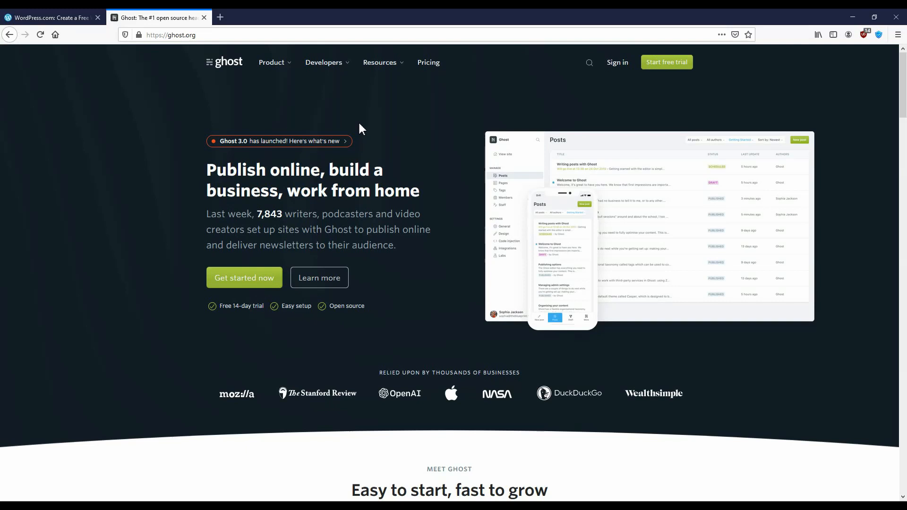
Step: Scroll the Ghost homepage down to the memberships section, then select the WordPress.com tab
scroll("down", 3)
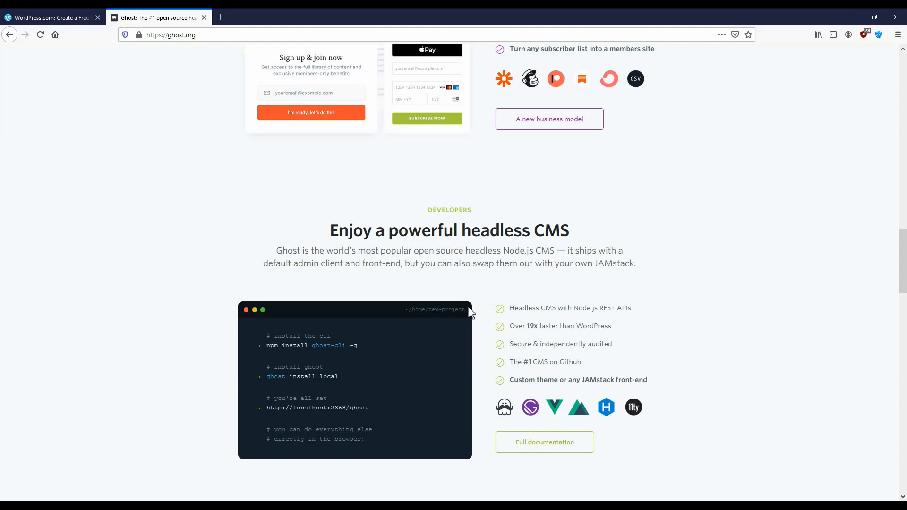
left_click(49, 17)
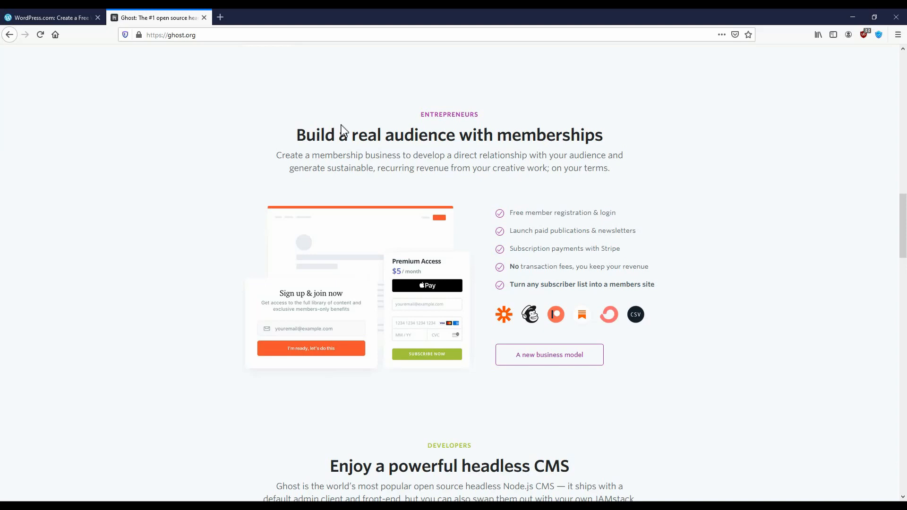
mouse_move(223, 86)
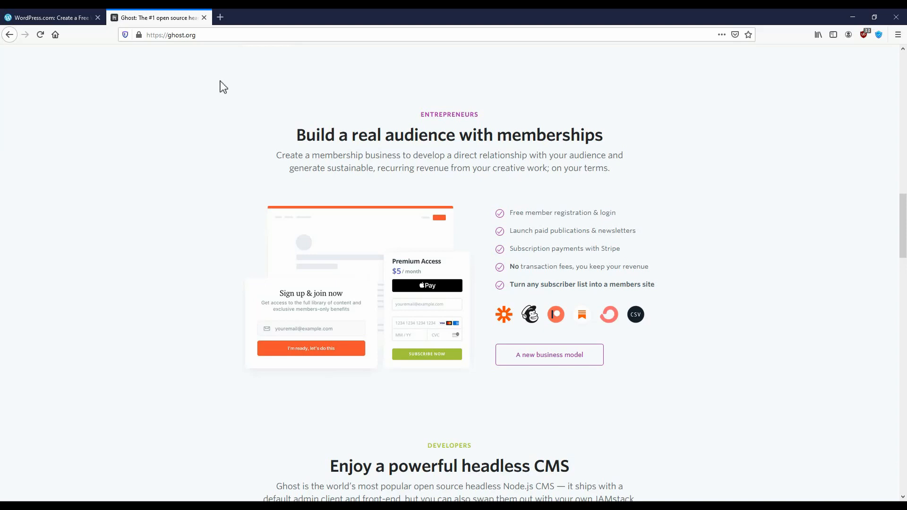
Step: Switch to WordPress.com, then to Ghost's 'vs WordPress' comparison page
left_click(50, 17)
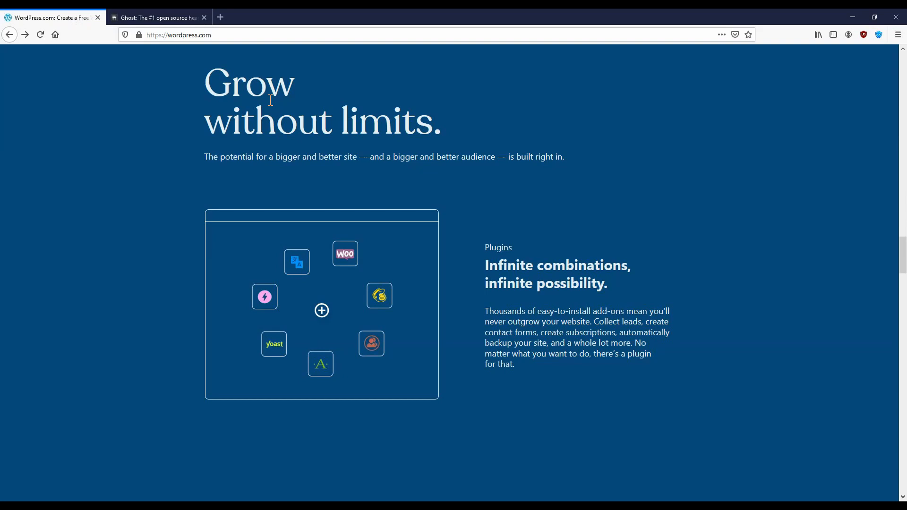
left_click(156, 18)
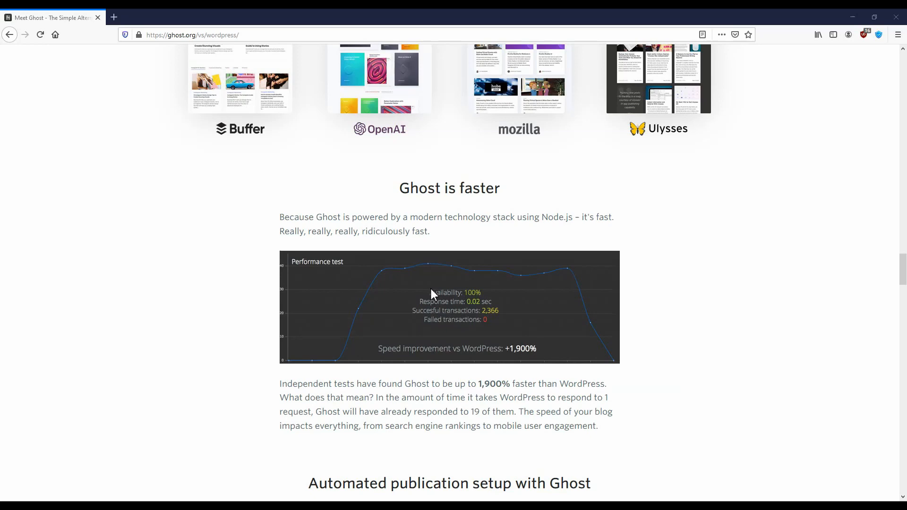
Step: Scroll past Ghost's performance chart to the 'Automated publication setup with Ghost' section
scroll("down", 3)
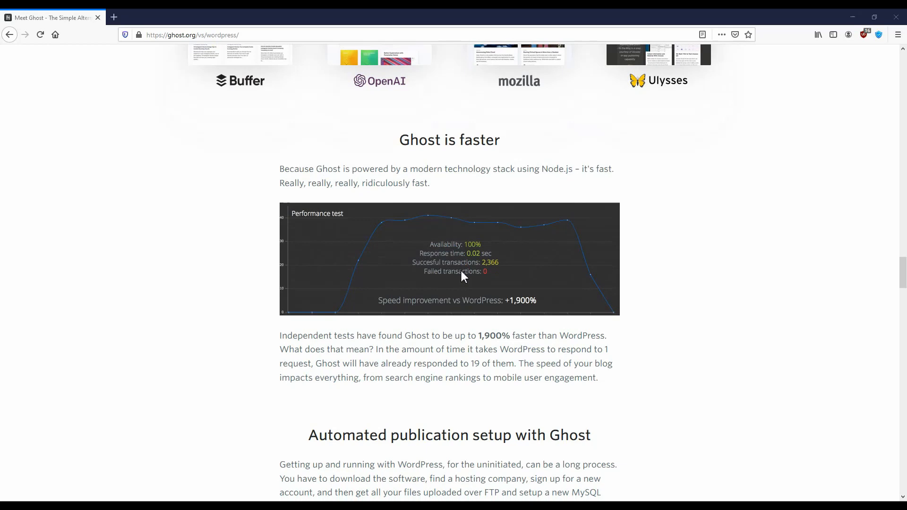
mouse_move(467, 324)
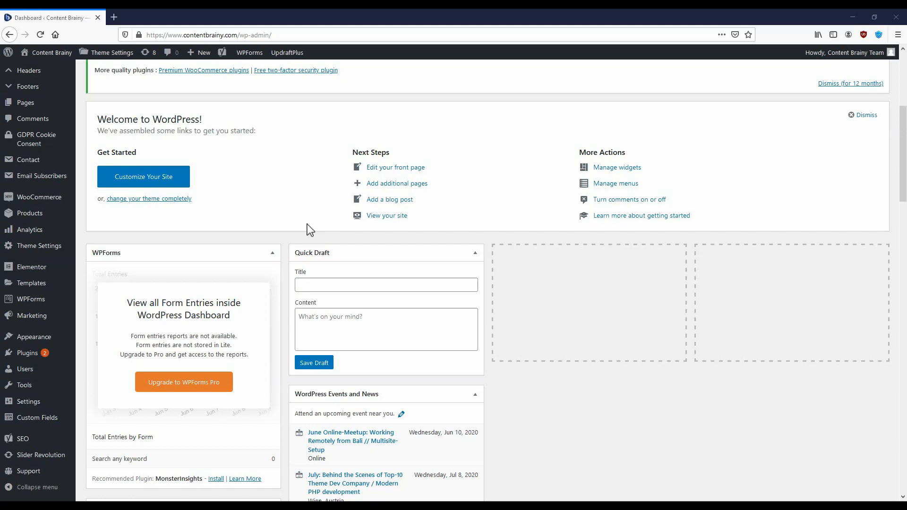
Step: Switch between the Content Brainy WordPress dashboard and NovelTech Media's Ghost site preview
left_click(474, 253)
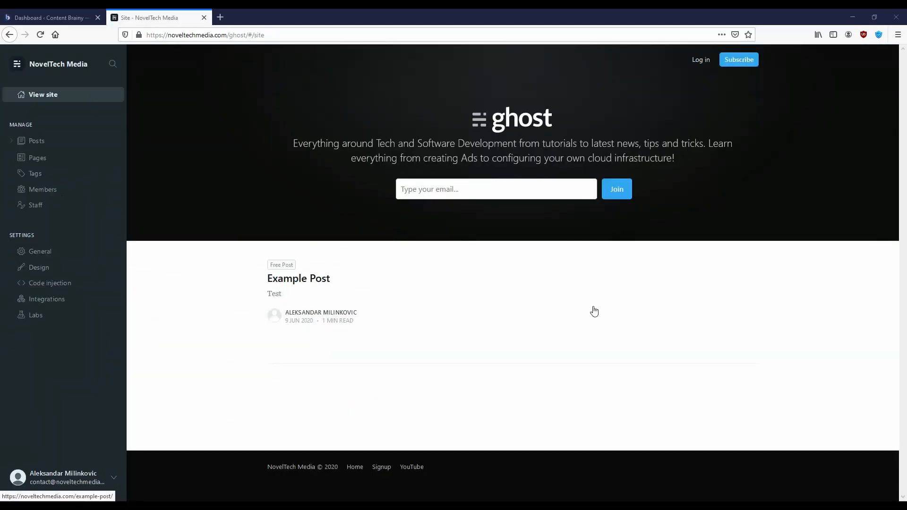
mouse_move(370, 233)
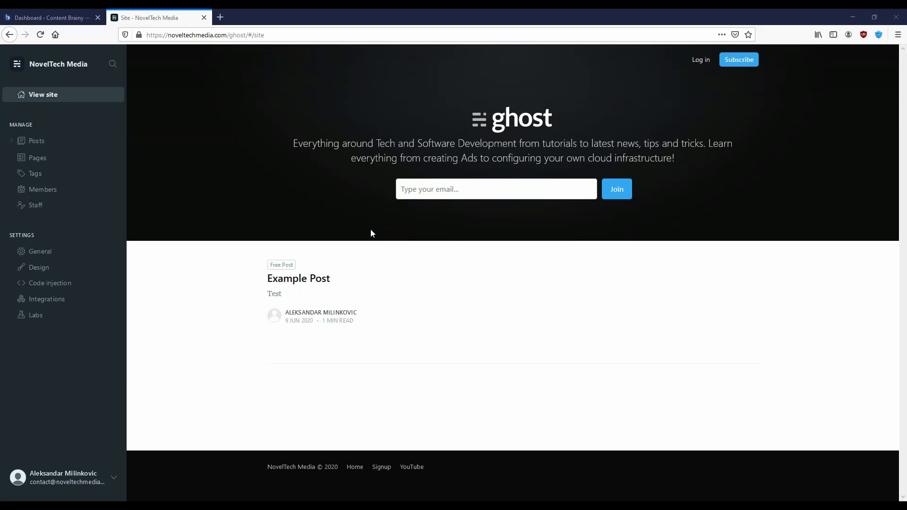
mouse_move(52, 18)
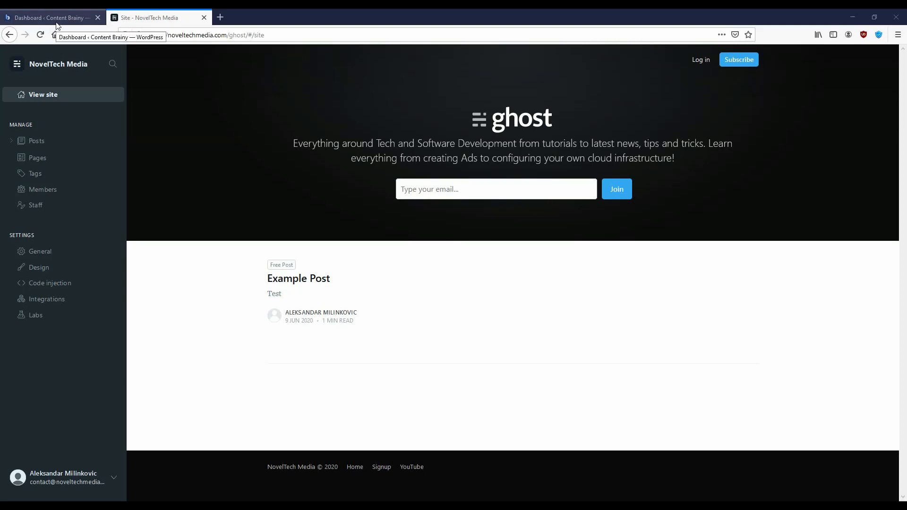
left_click(50, 18)
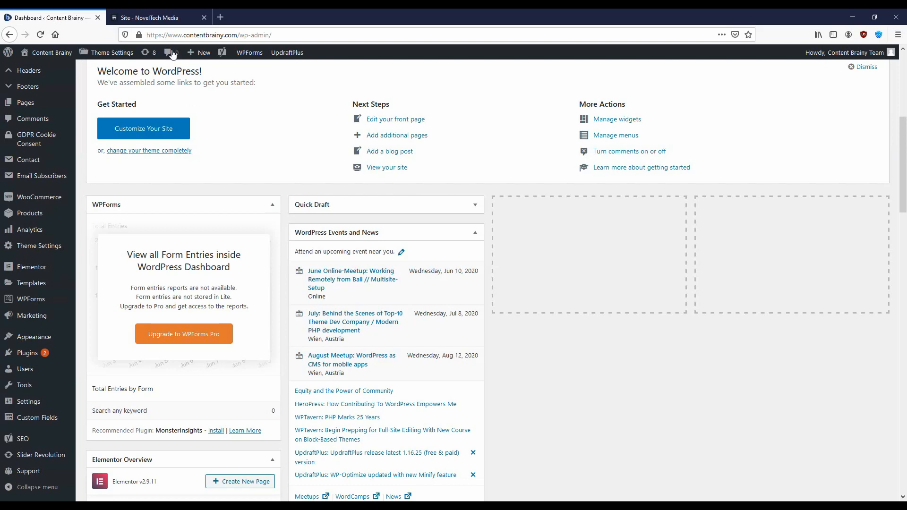
left_click(153, 18)
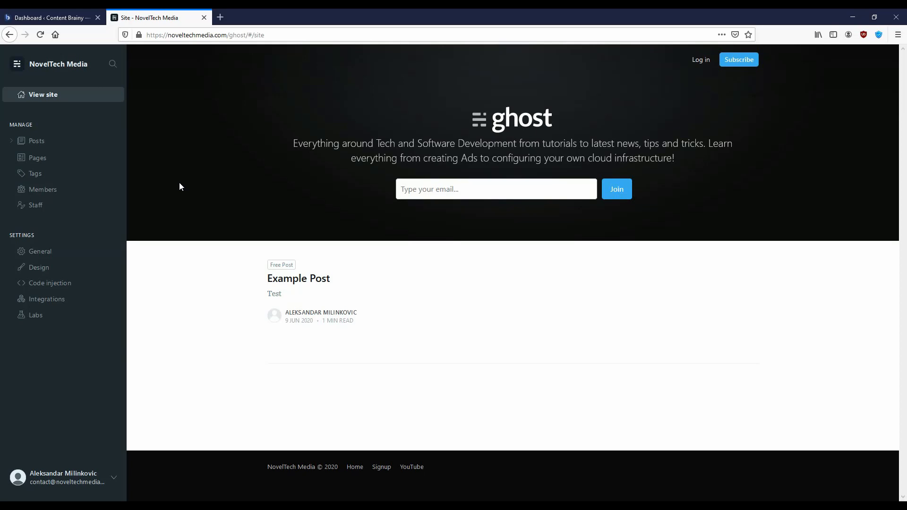
Step: Show Ghost's Integrations settings with Zapier, Slack, AMP and Unsplash
left_click(48, 298)
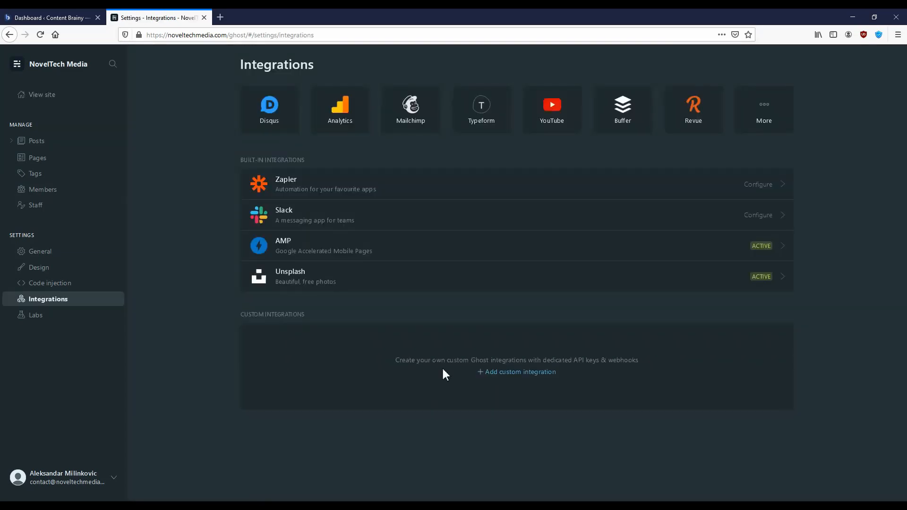